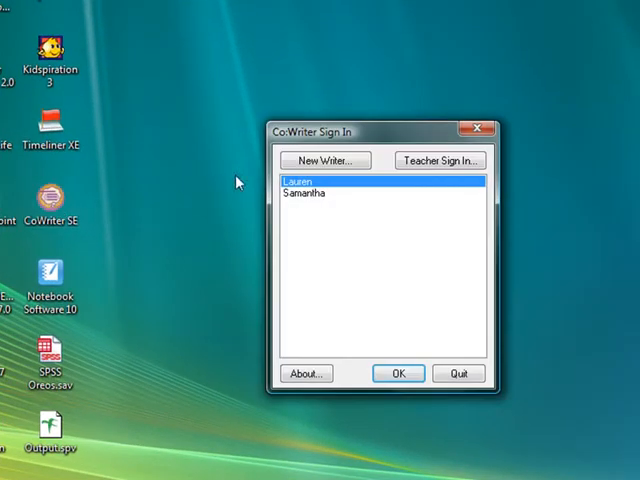
Create a new Co:Writer writer profile named Katie.
left_click(324, 160)
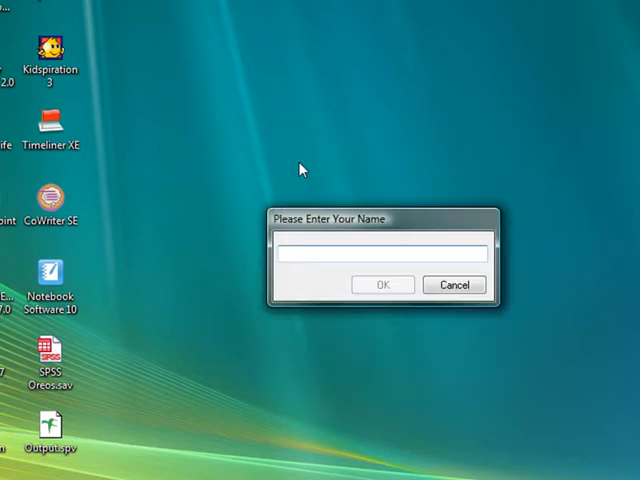
type("Katie")
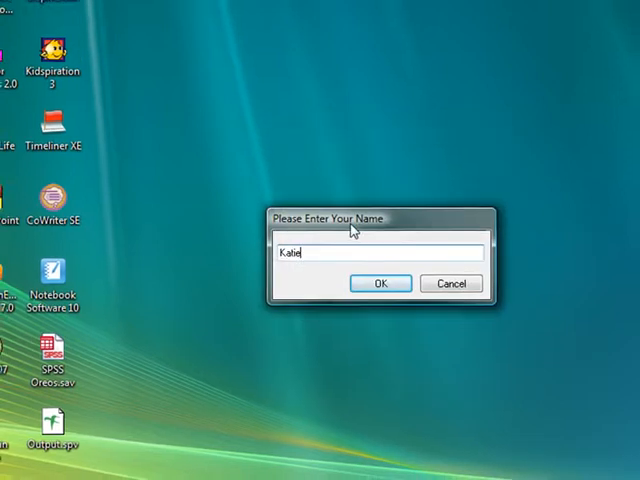
left_click(381, 283)
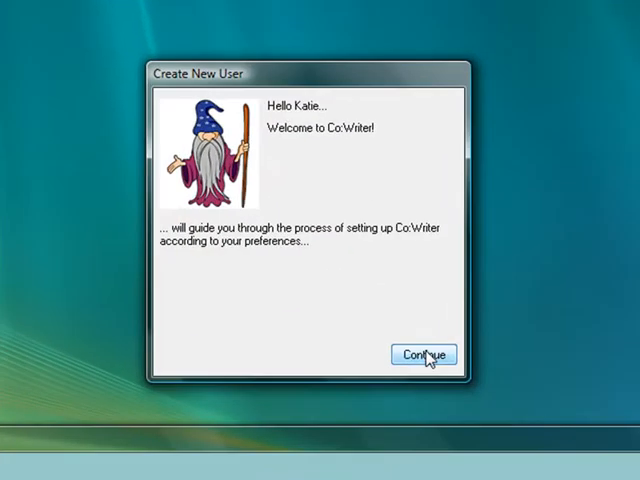
Complete Katie's setup with the Standard Beginning template and Sentence Window.
left_click(424, 354)
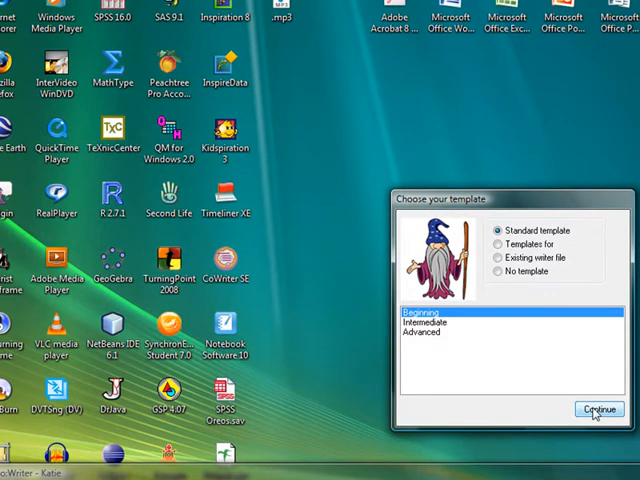
left_click(593, 407)
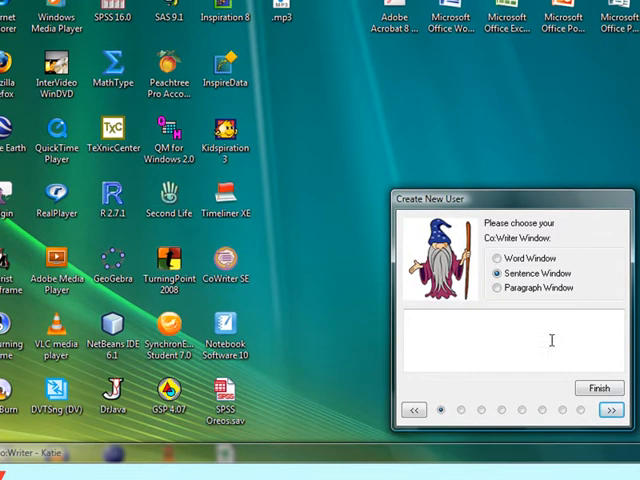
left_click(496, 258)
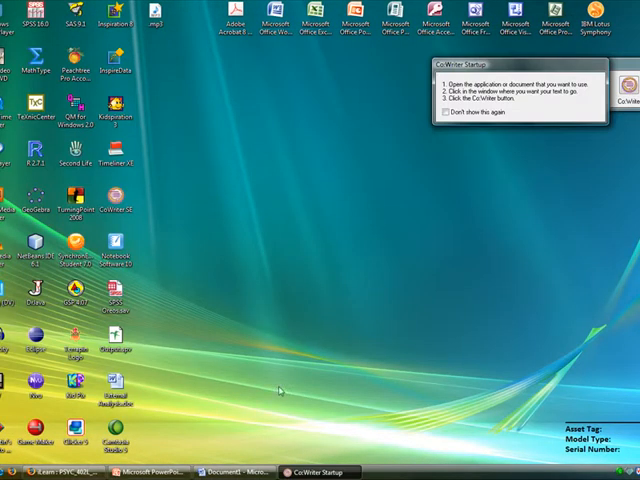
Bring the blank Word document Document1 to the front beside Co:Writer.
left_click(235, 469)
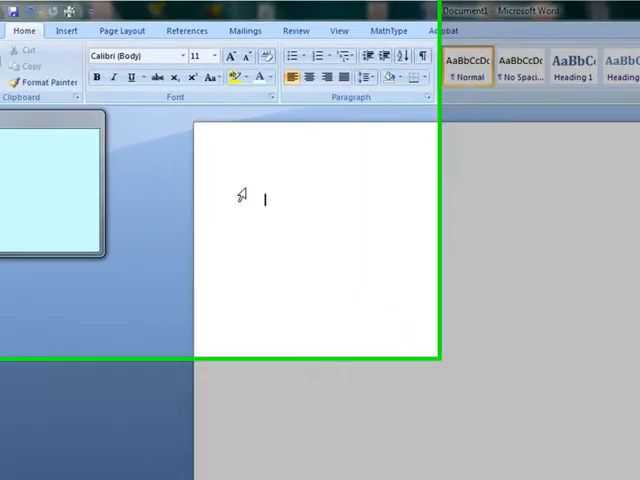
Type "Have a good day", inserting "good" from the Co:Writer predictions.
type("H")
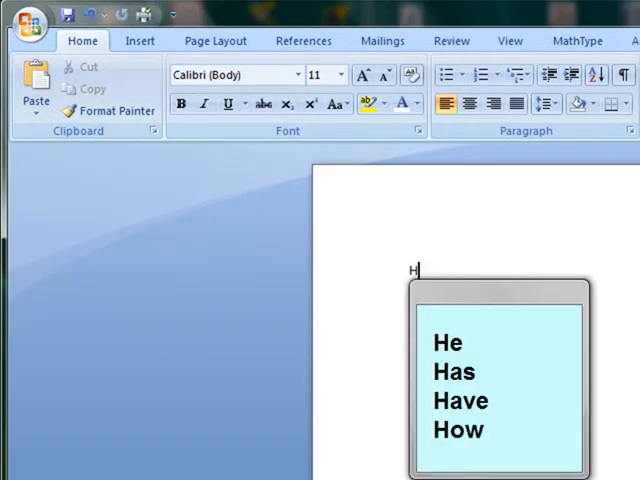
type("a")
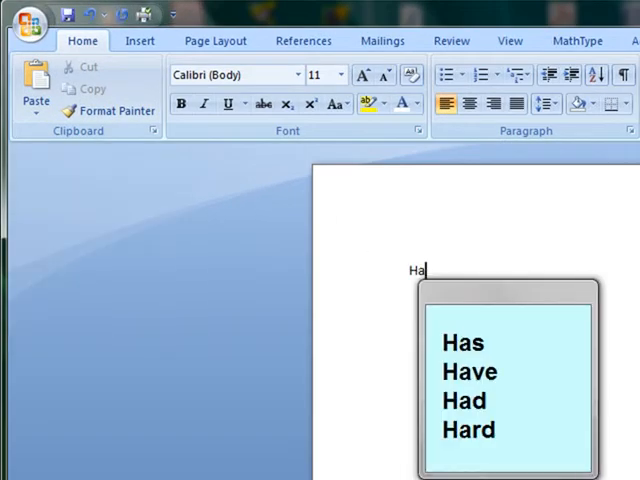
type("ve a g")
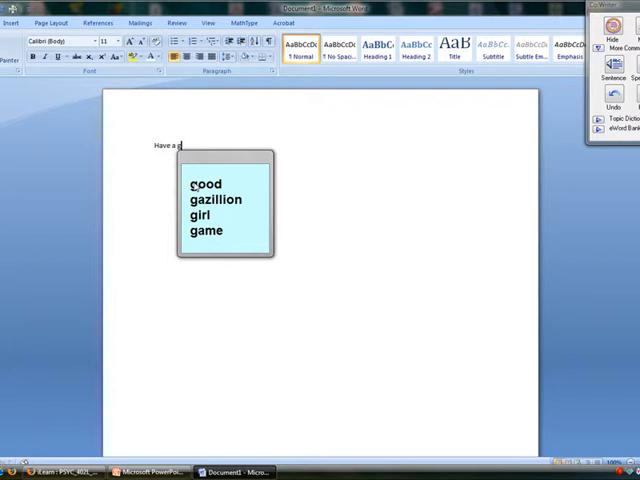
type("od")
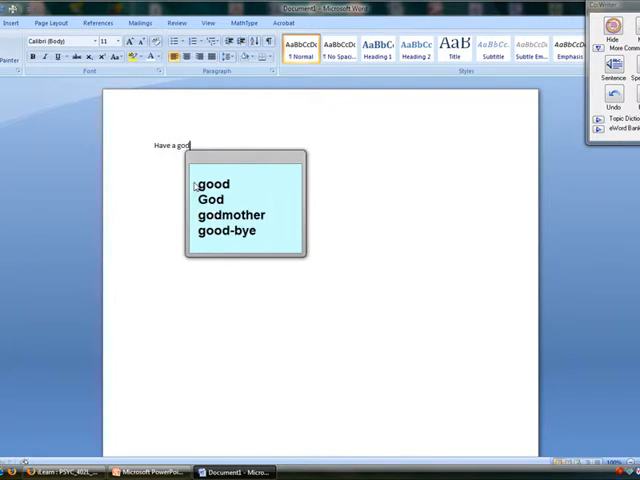
left_click(212, 184)
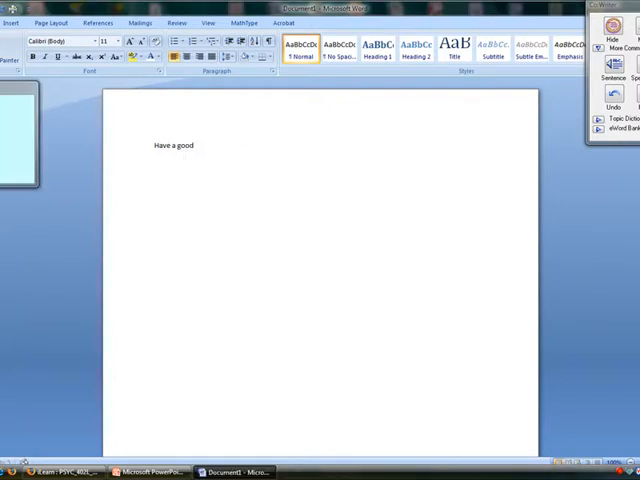
type("day")
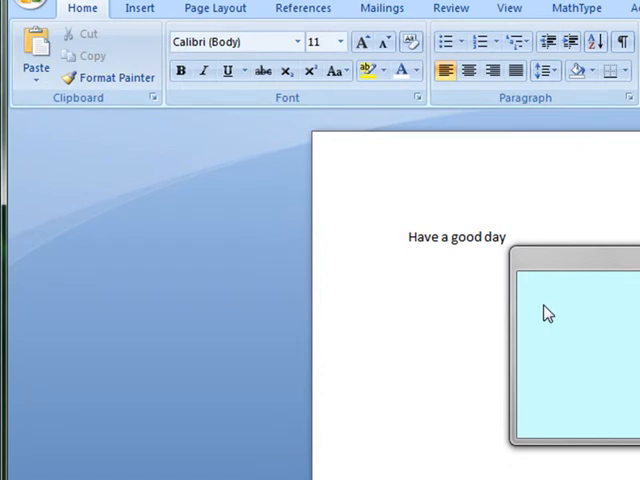
Type "My name is Laure" on a new line, inserting predicted "name" and "is".
type("My")
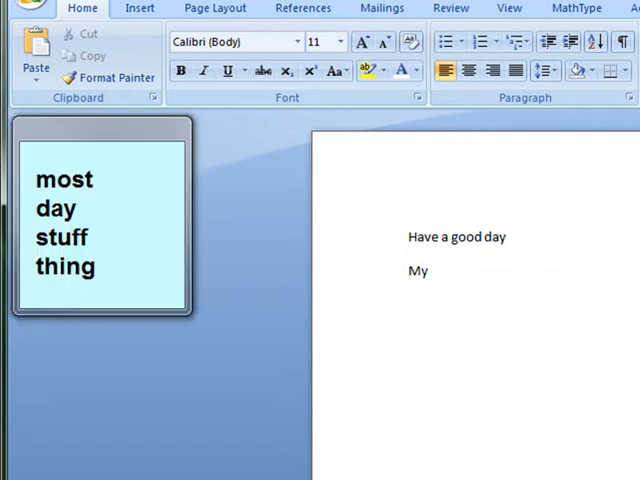
left_click_drag(100, 220, 510, 385)
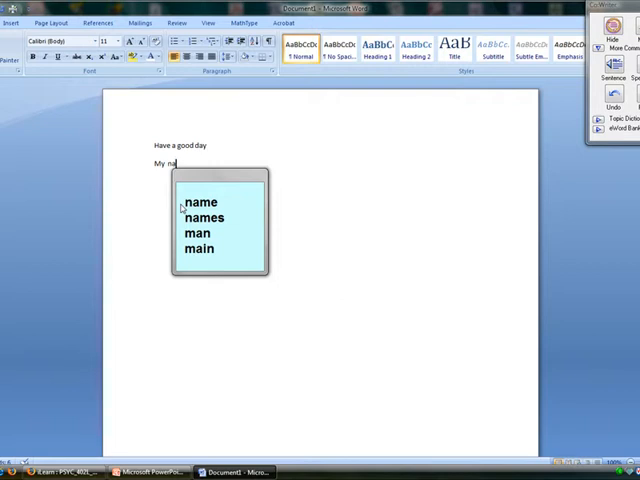
type("i")
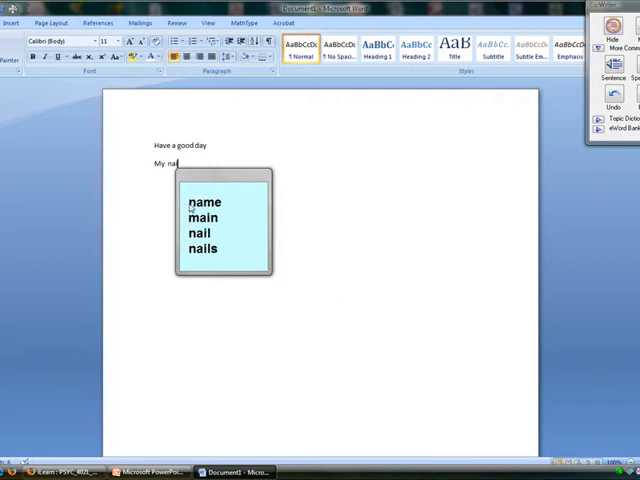
left_click(201, 202)
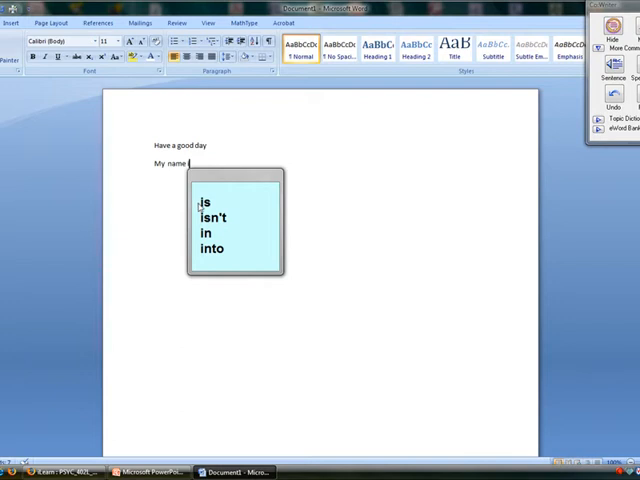
left_click(205, 202)
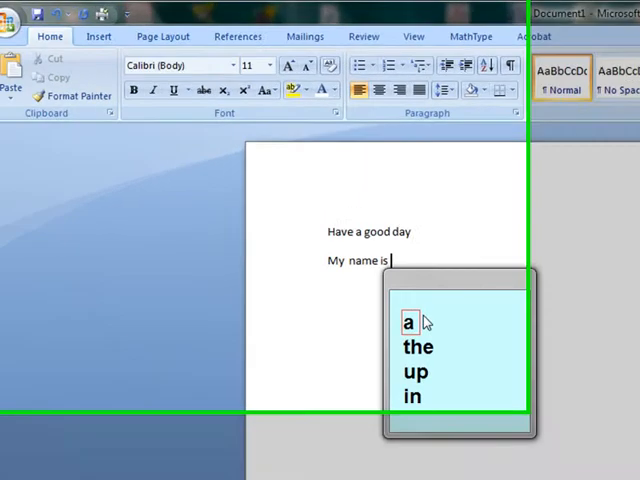
type("Lau")
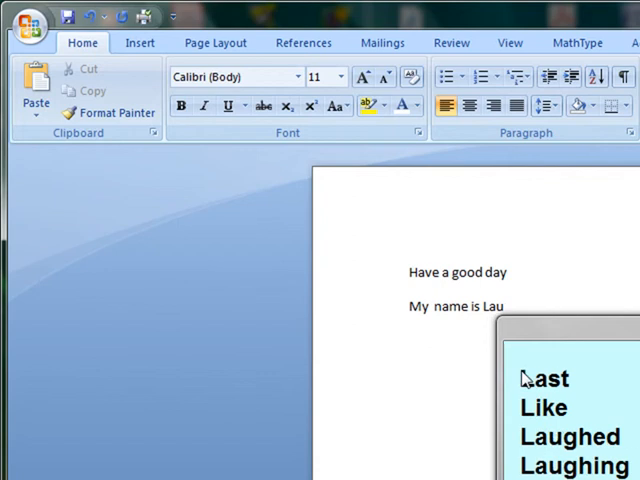
type("re")
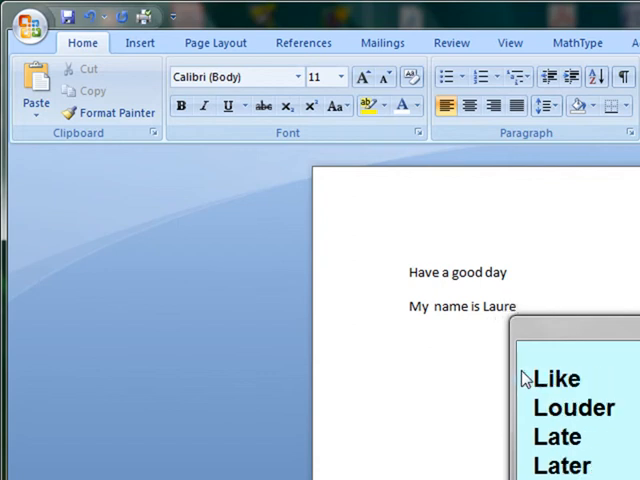